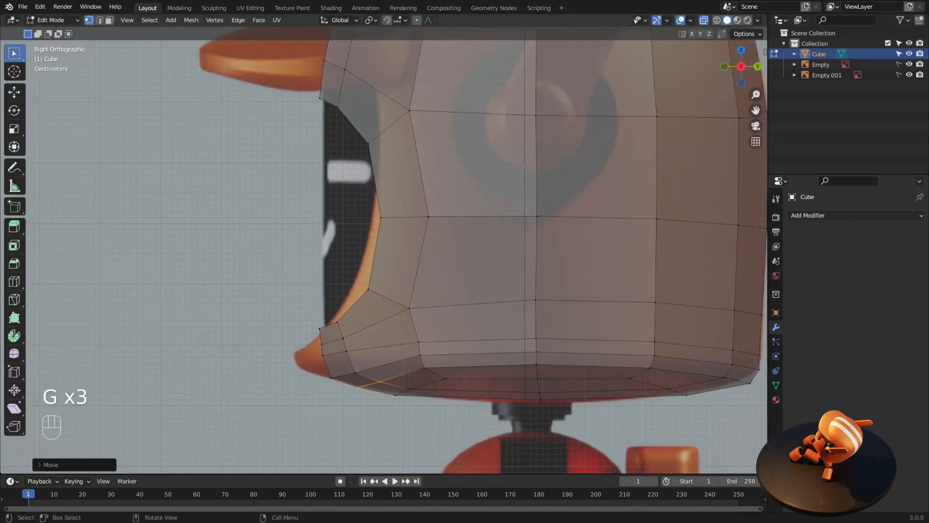
Step: Reshape the lower edge of the robot's head, then preview the assembled orange robot rendered
click(854, 215)
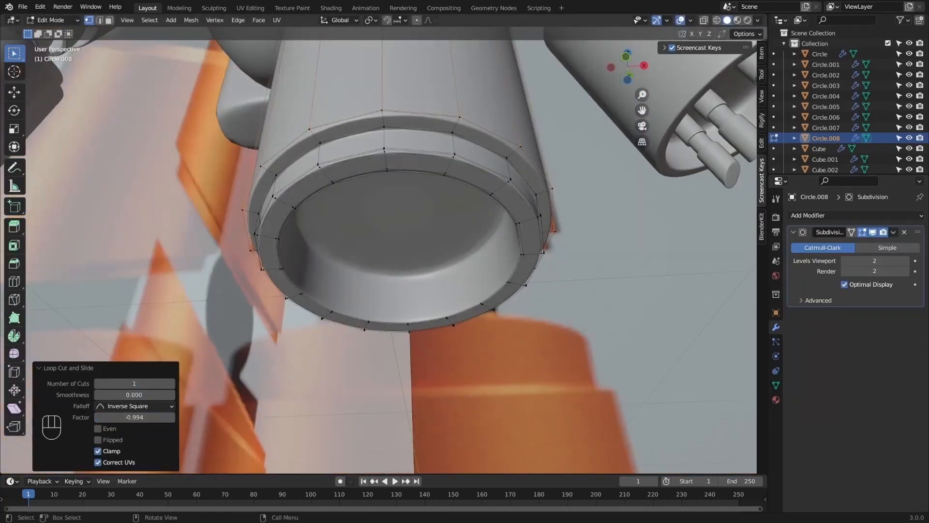
key(Tab)
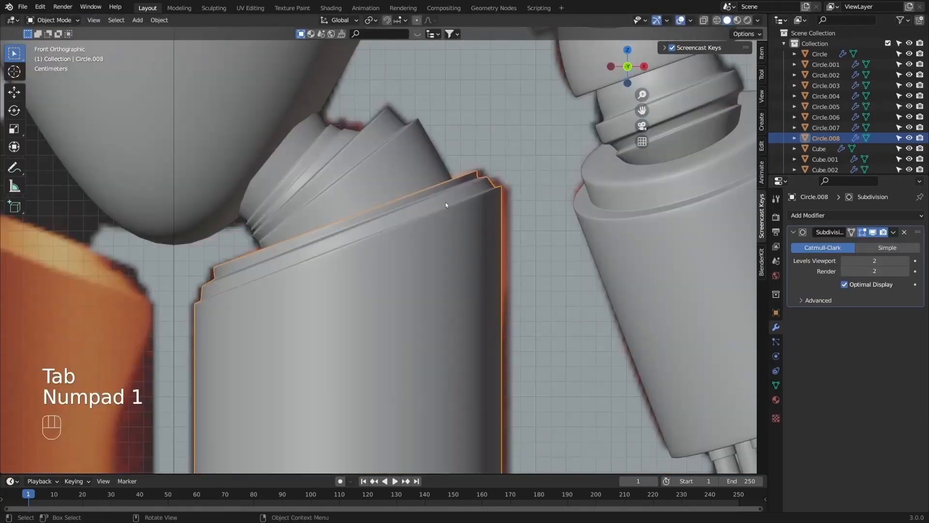
click(330, 6)
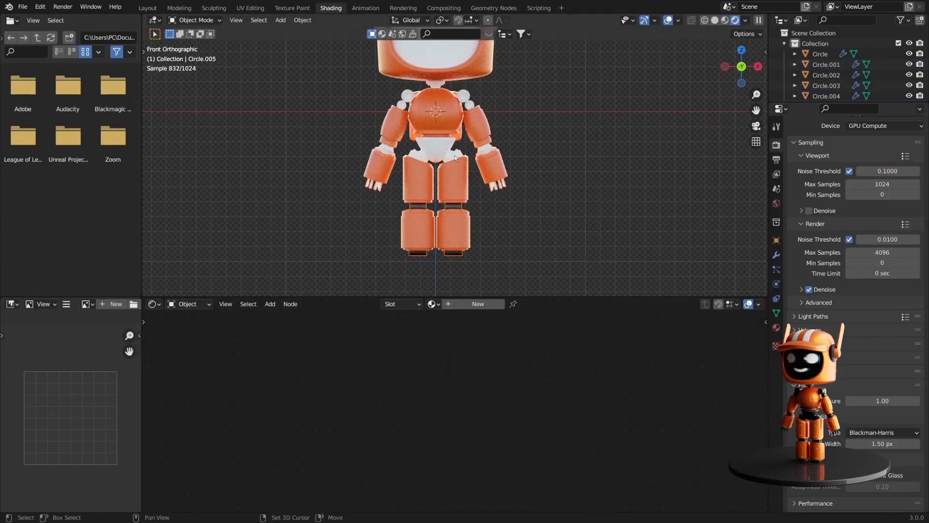
Step: Add a noise texture node and give the shoulder piece the grainy rust-patched orange material
text(vor)
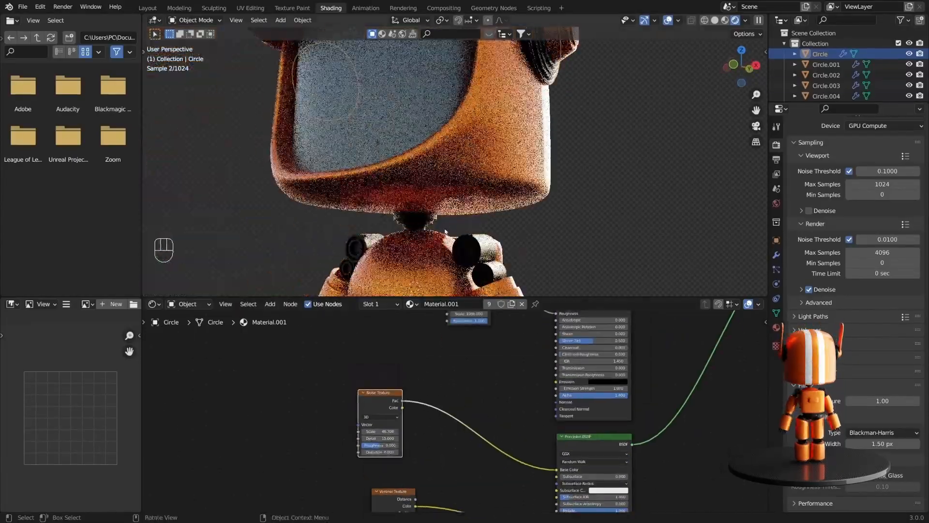
click(826, 85)
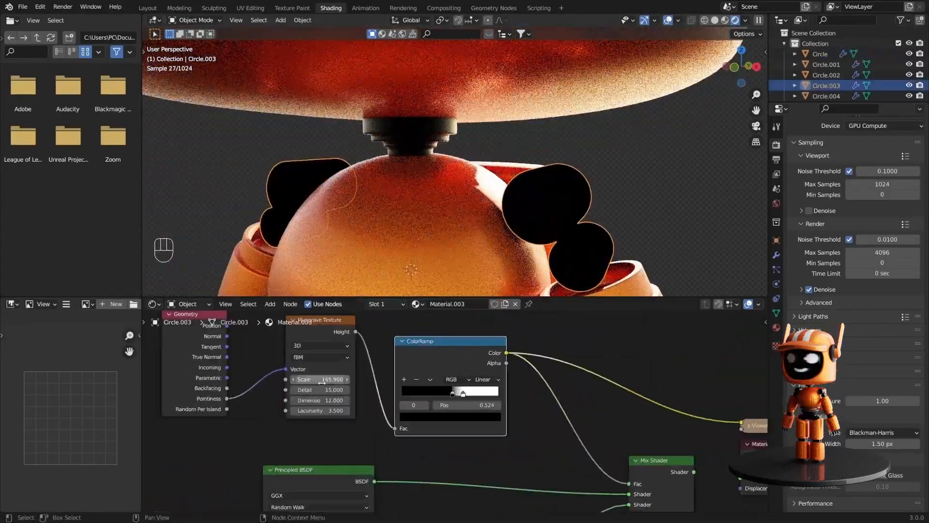
click(291, 8)
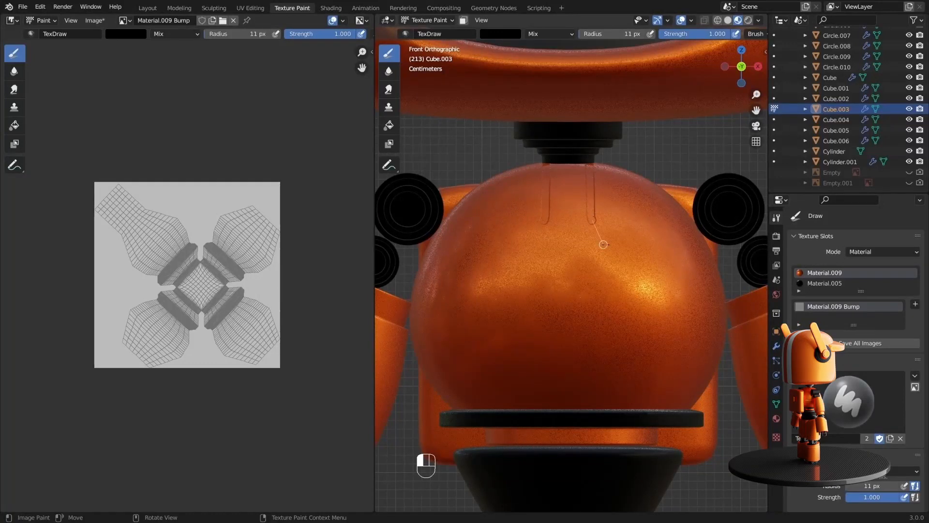
Step: Paint a groove down the chest sphere and a seam across its side in the bump texture
drag(603, 243, 593, 395)
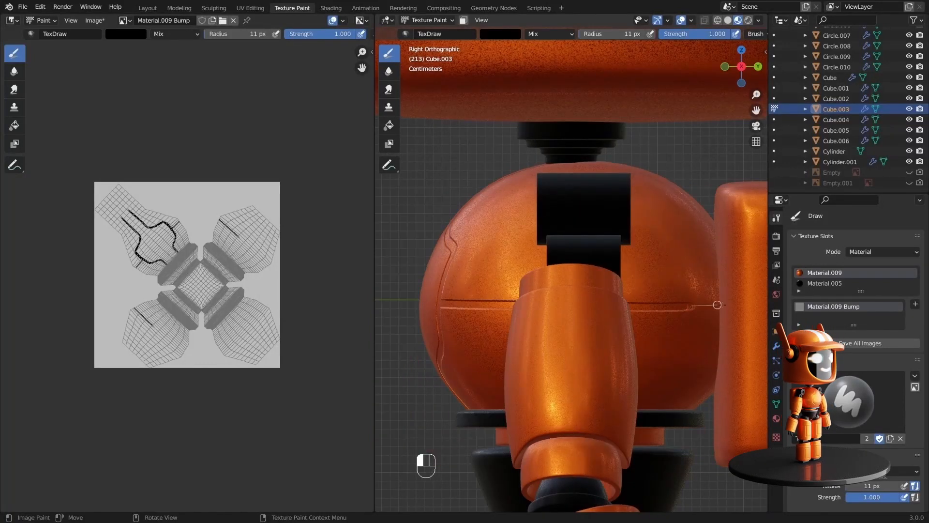
click(331, 8)
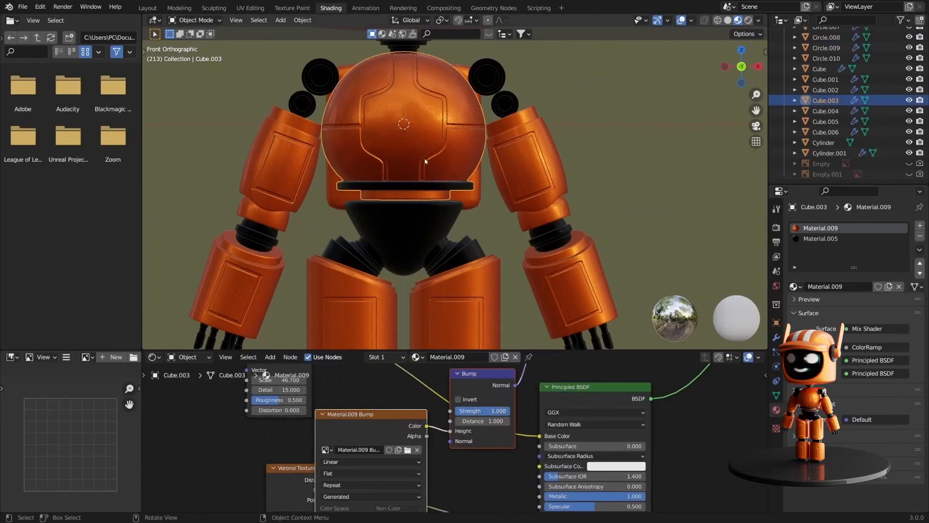
Step: Parent all robot parts to the empty with Object (Keep Transform) and select that empty
click(291, 8)
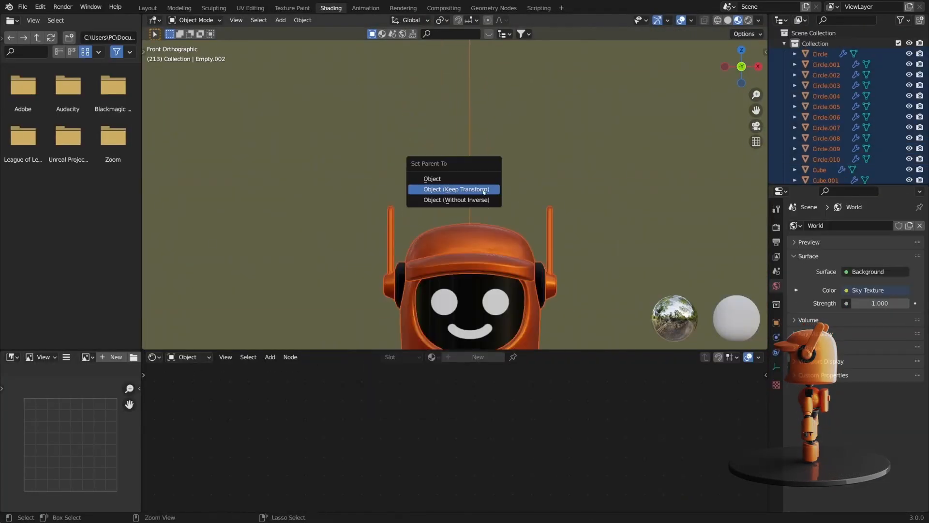
click(455, 189)
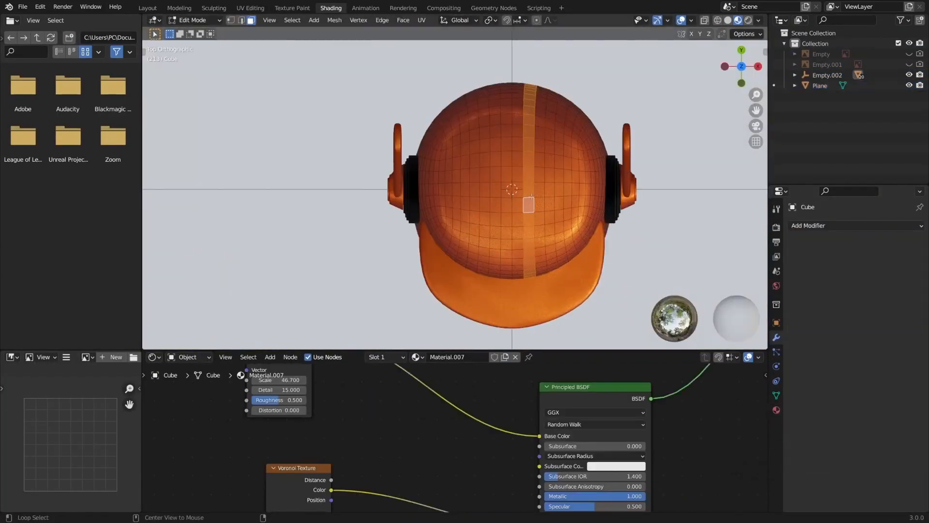
click(147, 8)
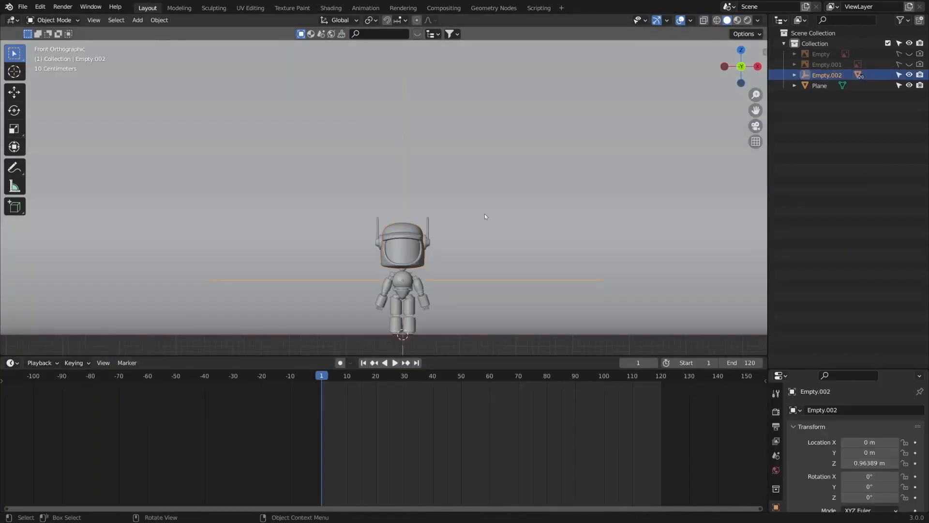
click(137, 19)
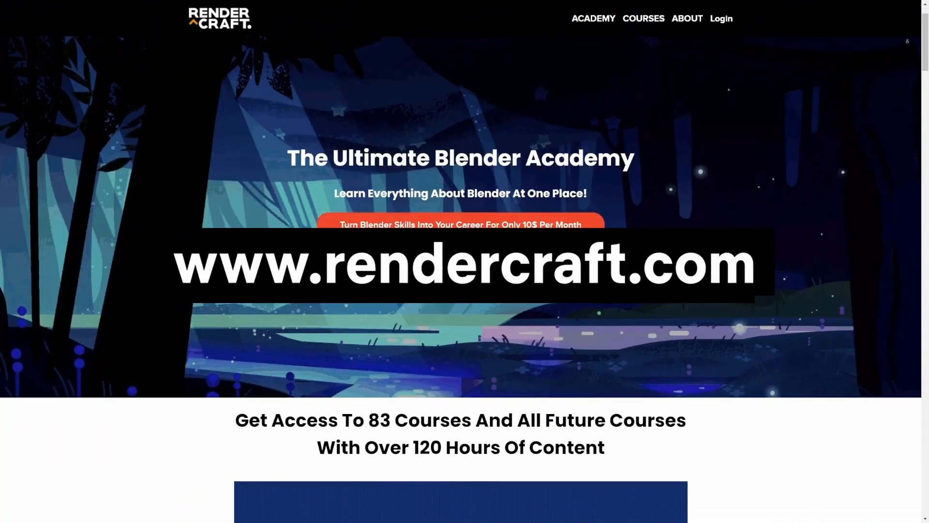
Step: Scroll the Blender Academy page past the video to the "You Will Learn" skills list
scroll(down, 3)
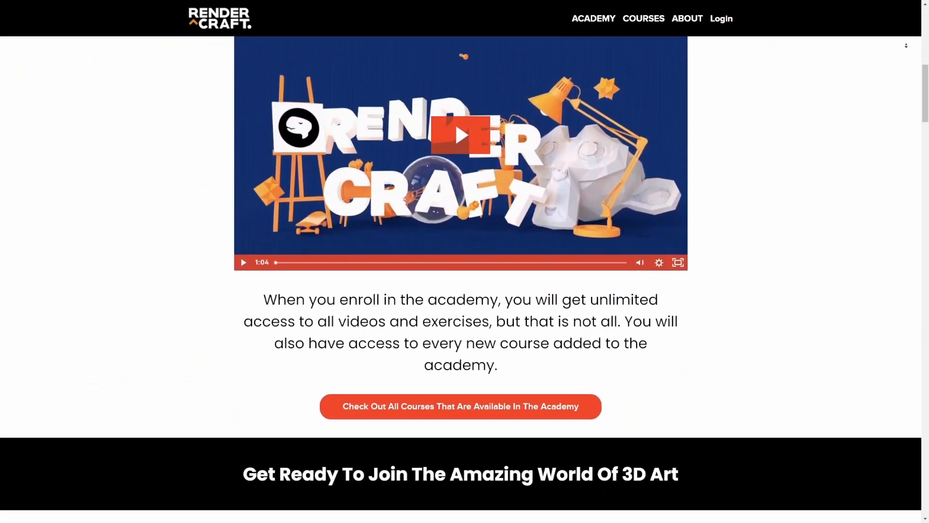
scroll(down, 3)
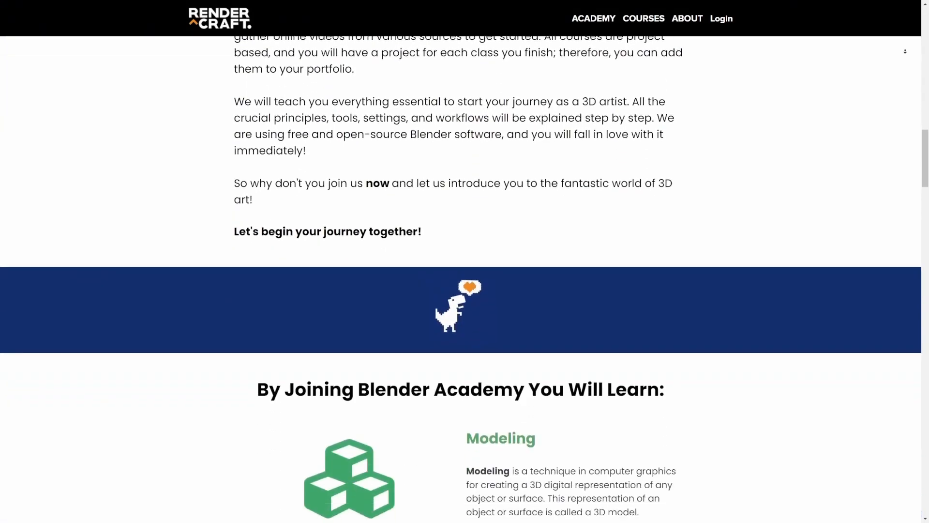
scroll(down, 3)
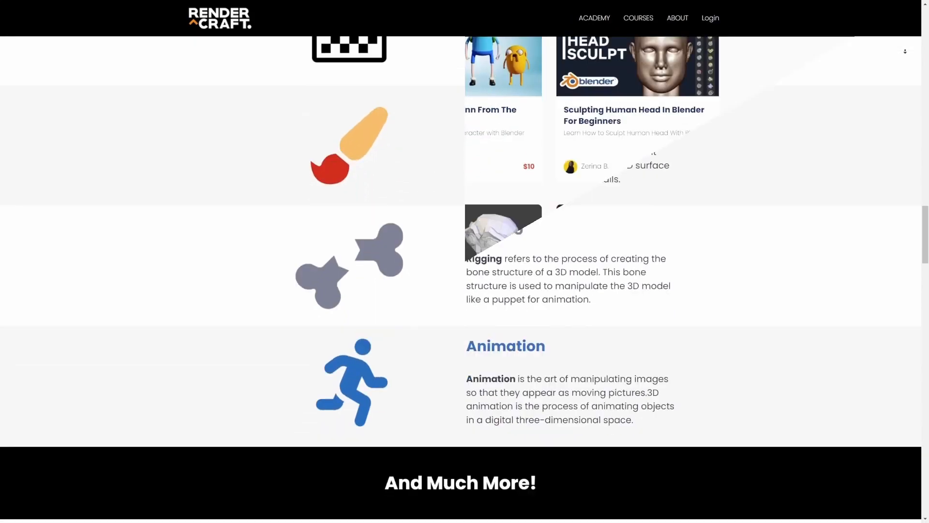